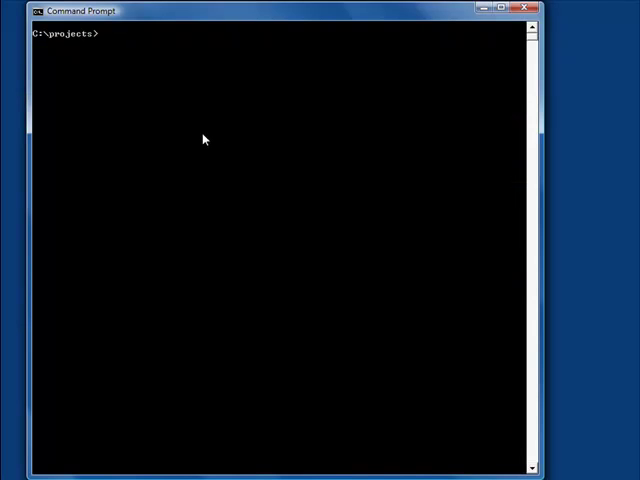
pyautogui.moveTo(199, 138)
pyautogui.write('mysql -u root')
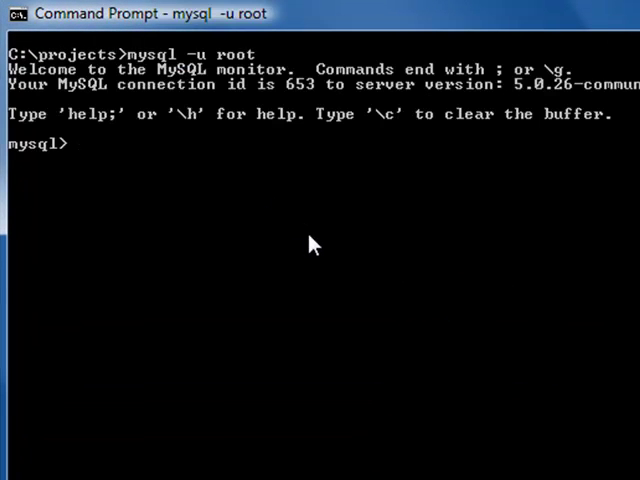
# Create petclinic_development, load petclinic.sql into it, and exit the MySQL monitor
pyautogui.write('create database petclinic_development;')
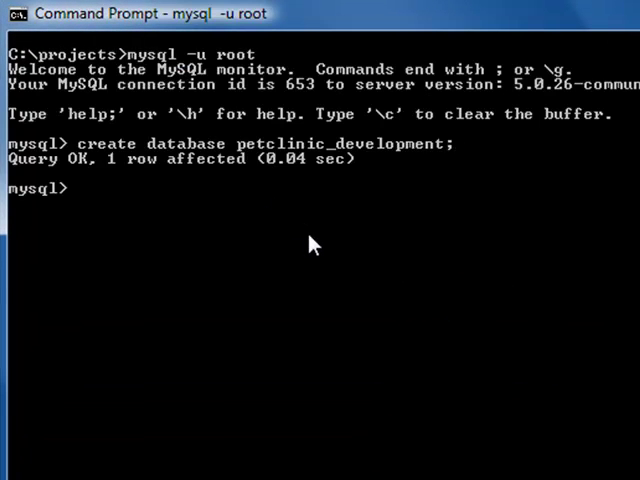
pyautogui.write('use petclinic_development;')
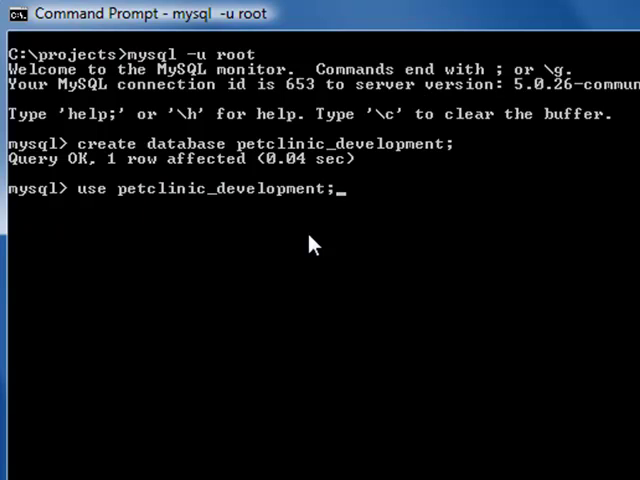
pyautogui.write('source petclinic.sql')
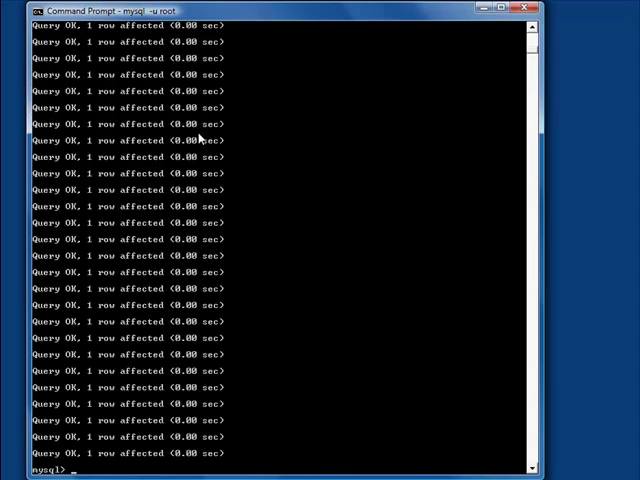
pyautogui.write('exit')
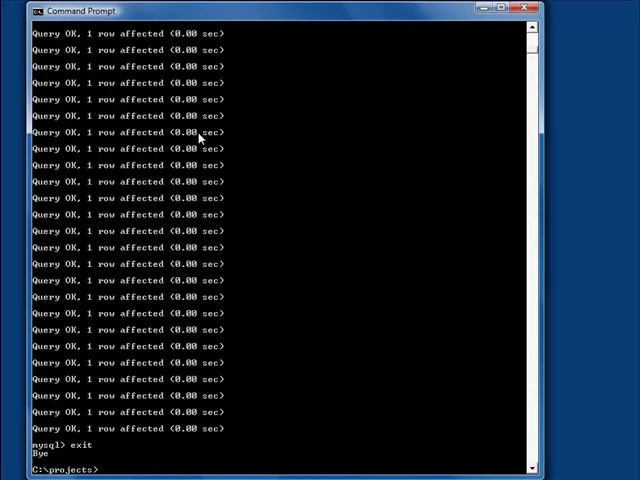
pyautogui.write('ja')
pyautogui.write('rename scooter petcli')
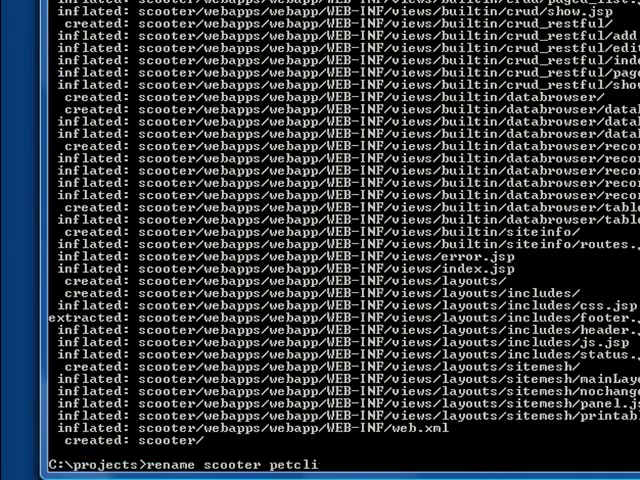
# Rename the scooter folder to petclinic and initialize it for MySQL with tools/init.jar
pyautogui.write('java -jar tools/')
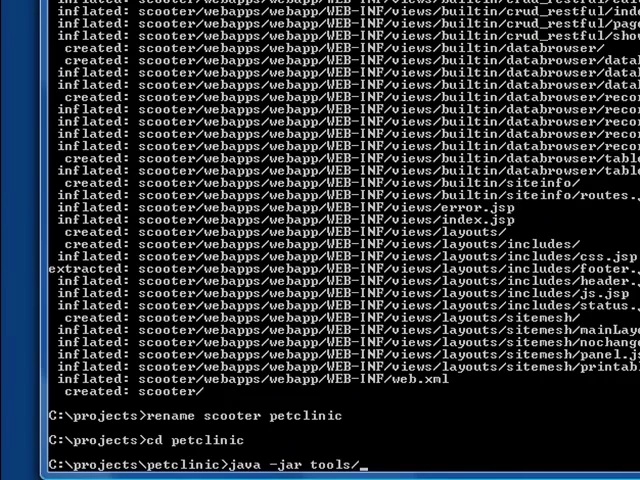
pyautogui.write('init.jar mysql')
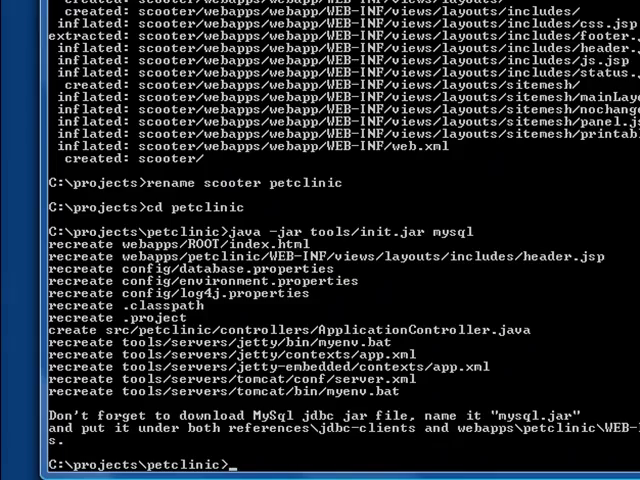
pyautogui.write('java -jar tools/')
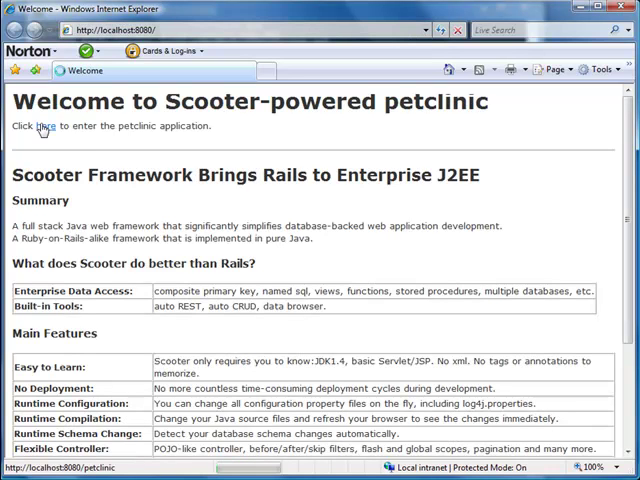
# Enter the petclinic application and open the pets/list page
pyautogui.click(47, 125)
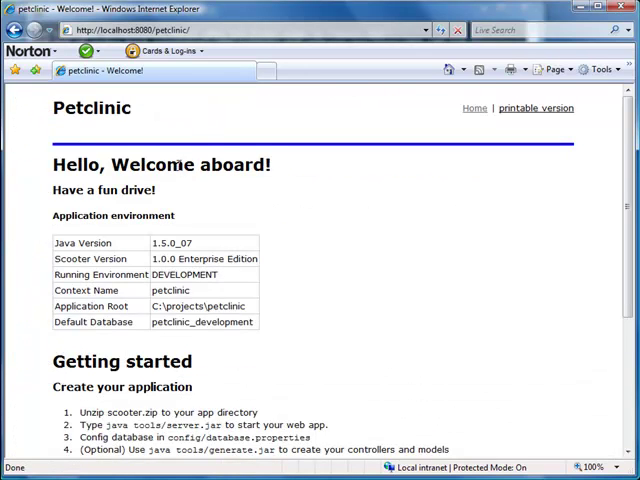
pyautogui.moveTo(301, 228)
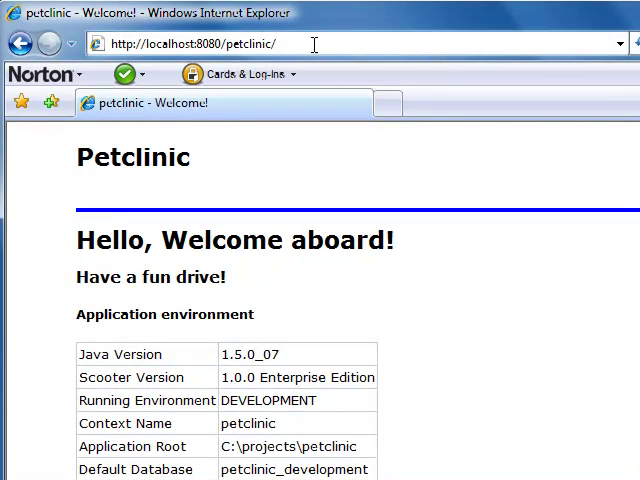
pyautogui.write('r')
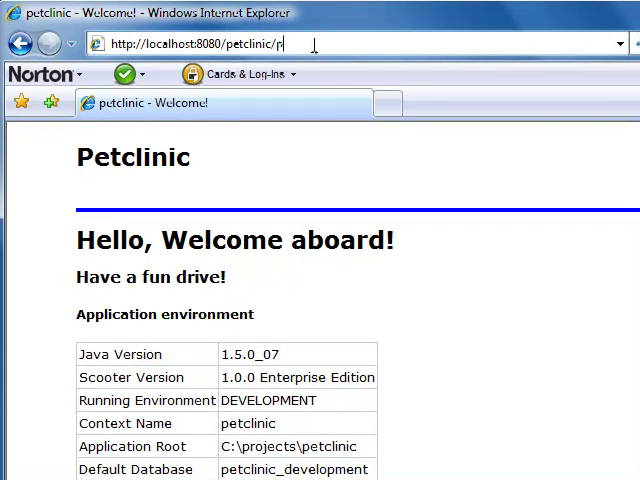
pyautogui.write('ets/lis')
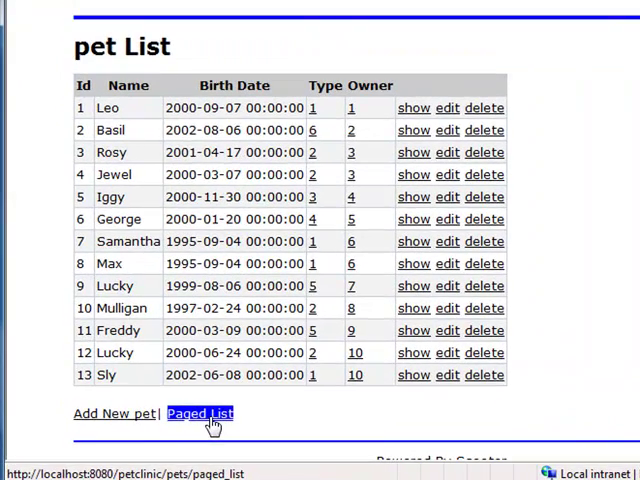
# Switch to the paged pet list and jump to its last page
pyautogui.click(201, 413)
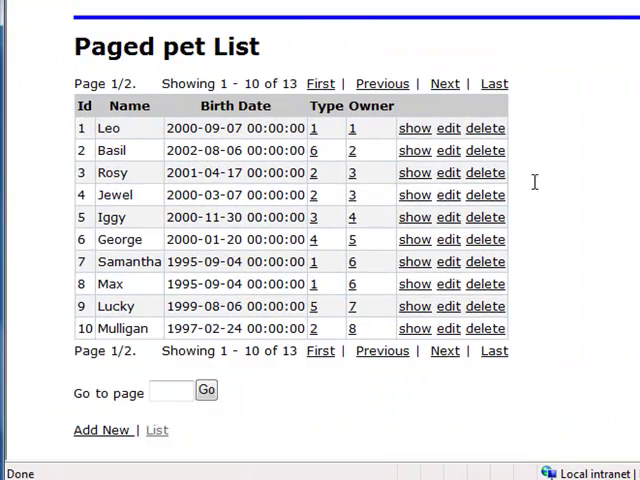
pyautogui.click(444, 83)
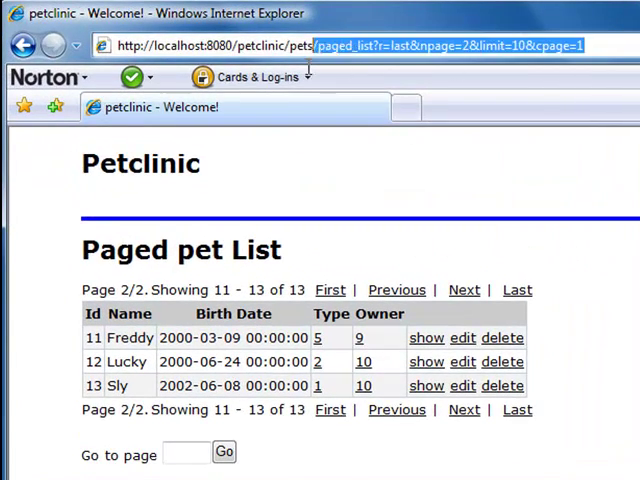
pyautogui.write('v')
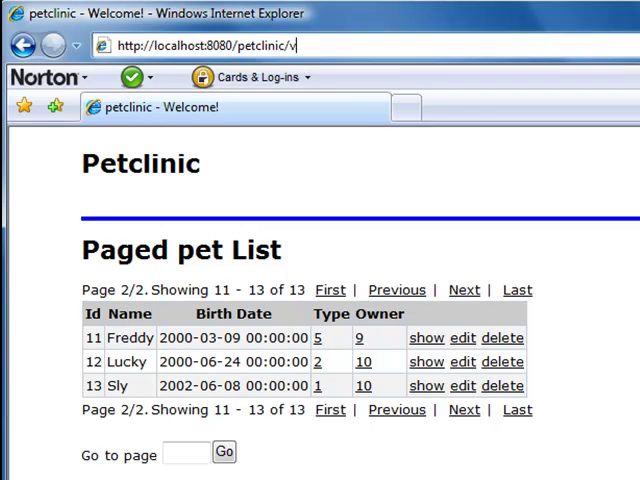
pyautogui.write('isits/')
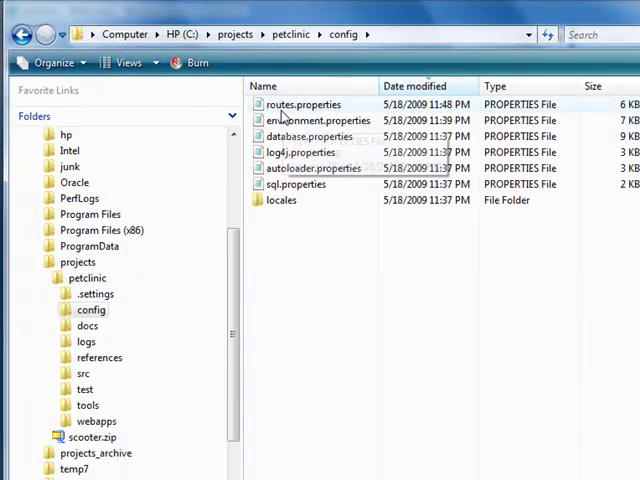
# Uncomment auto.rest in routes.properties and change its value from false to true
pyautogui.doubleClick(304, 104)
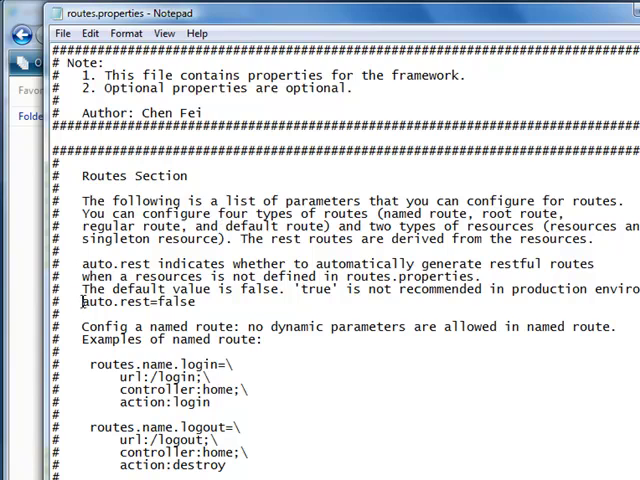
pyautogui.click(170, 308)
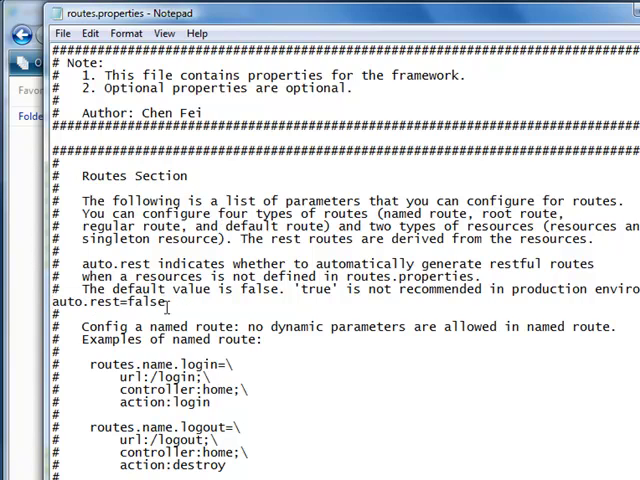
pyautogui.doubleClick(147, 301)
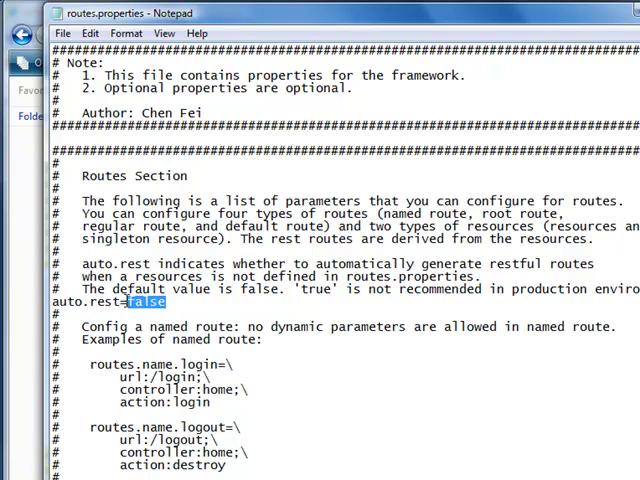
pyautogui.write('true')
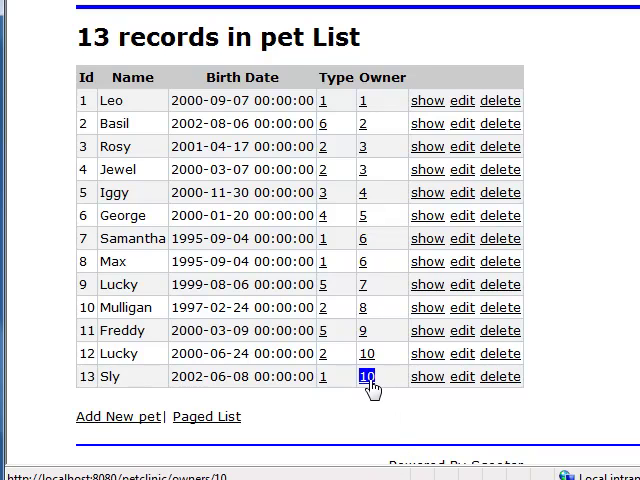
# Open owner 10's Show owner page from the Owner link in Sly's row
pyautogui.click(366, 376)
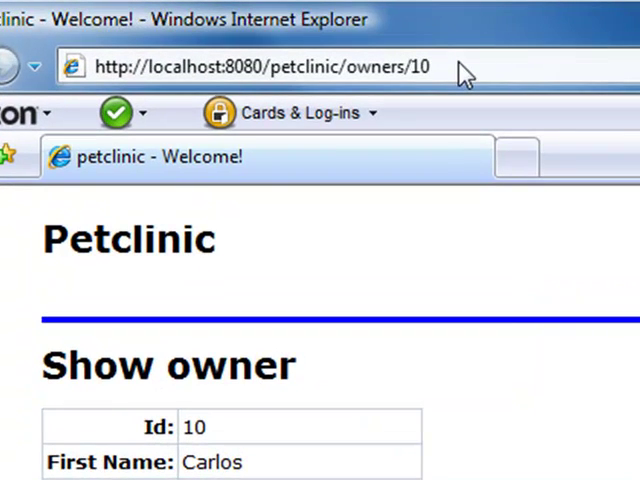
pyautogui.scroll(-3)
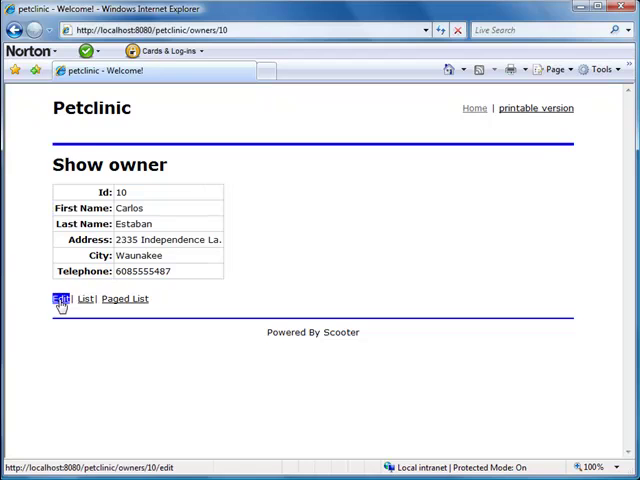
# Rename owner 10 to David and create new owner John Chen at 123 Main Street
pyautogui.click(61, 298)
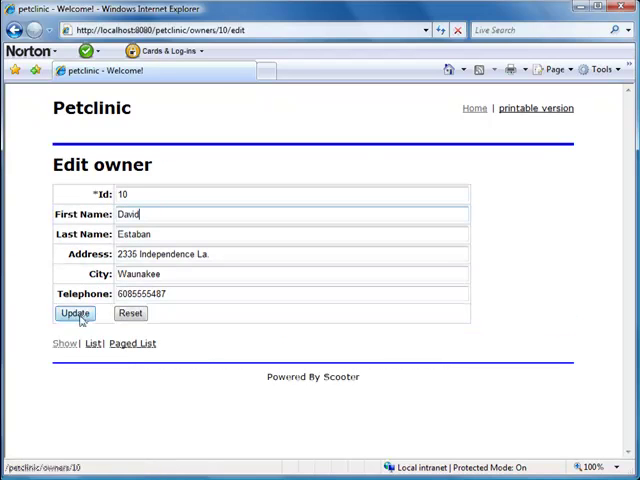
pyautogui.click(74, 313)
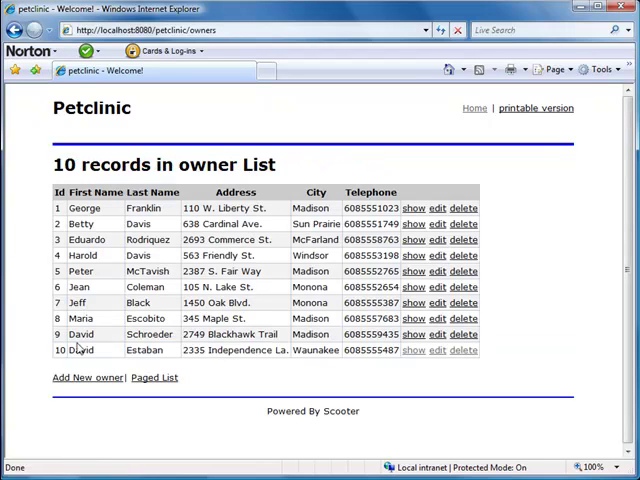
pyautogui.click(85, 377)
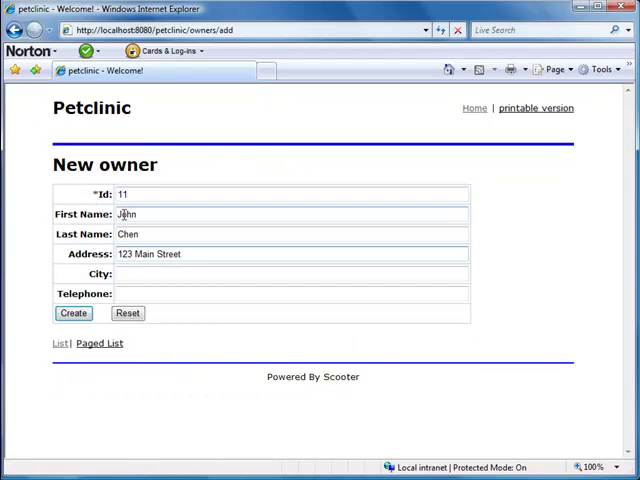
pyautogui.click(72, 313)
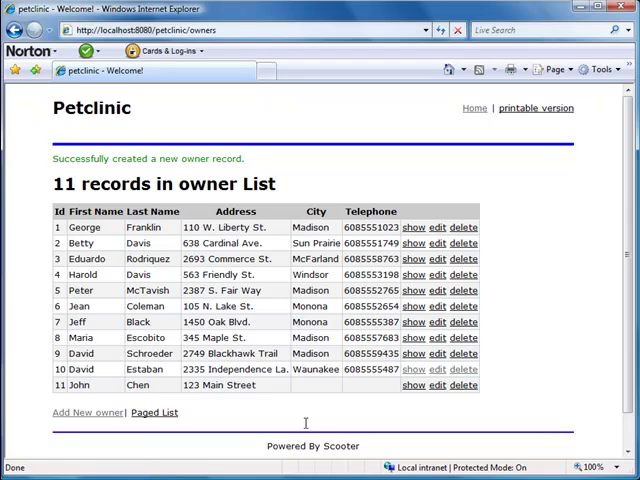
pyautogui.click(462, 385)
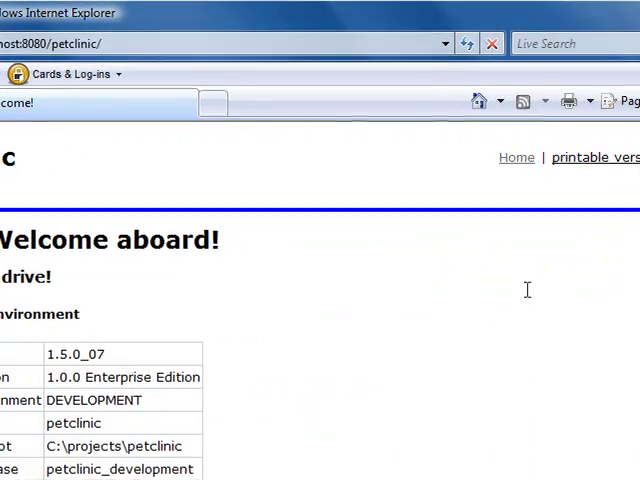
# List petclinic_development's owners table to confirm owner 10 is David Estaban, then return to Databases
pyautogui.scroll(-3)
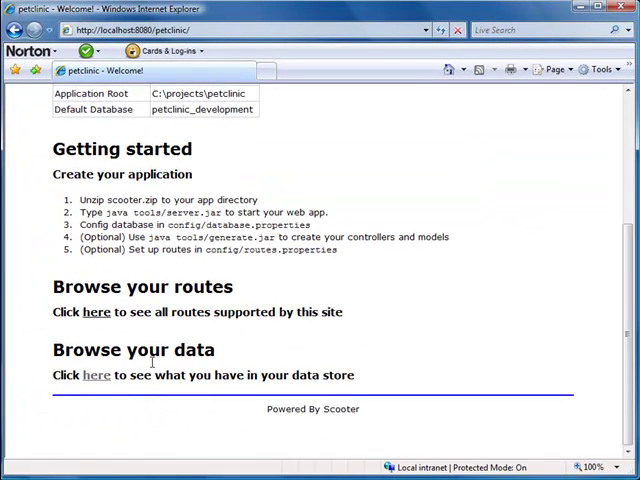
pyautogui.click(95, 375)
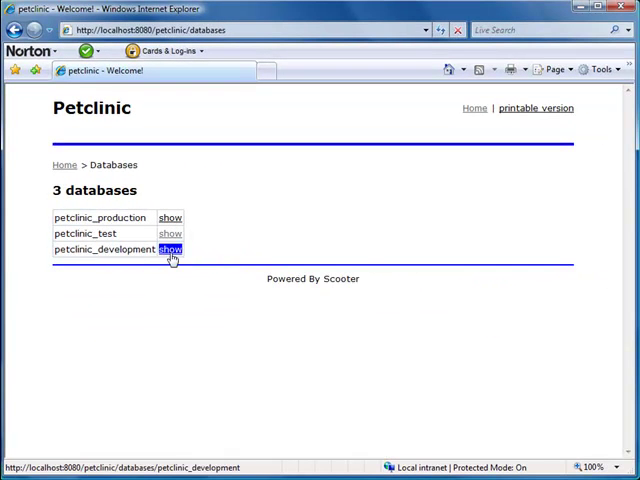
pyautogui.click(170, 249)
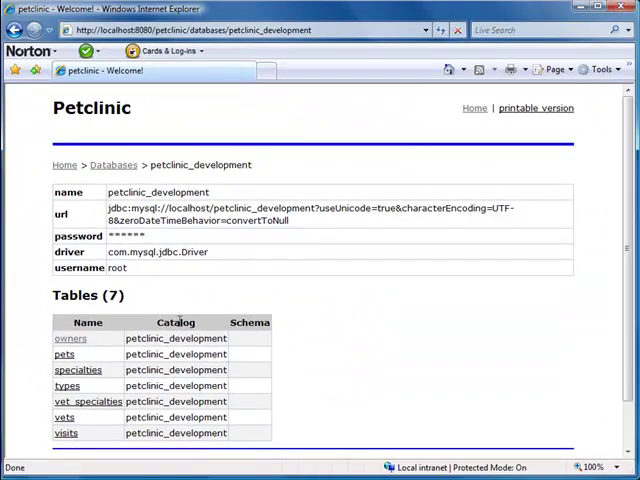
pyautogui.click(71, 338)
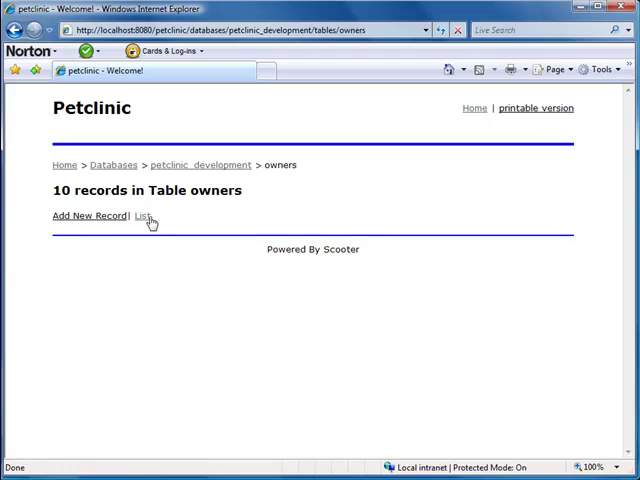
pyautogui.click(141, 216)
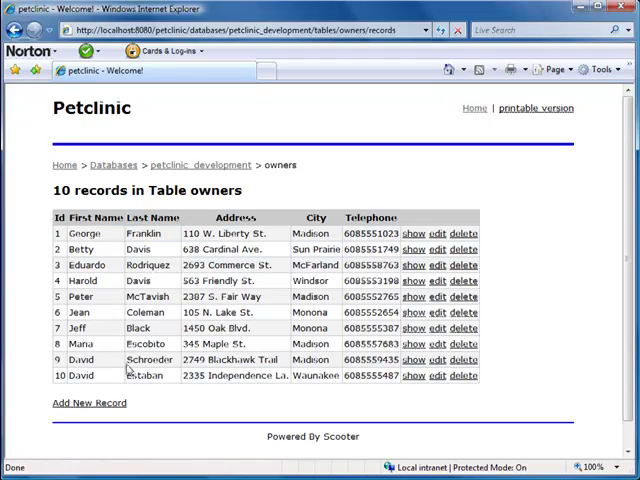
pyautogui.doubleClick(80, 375)
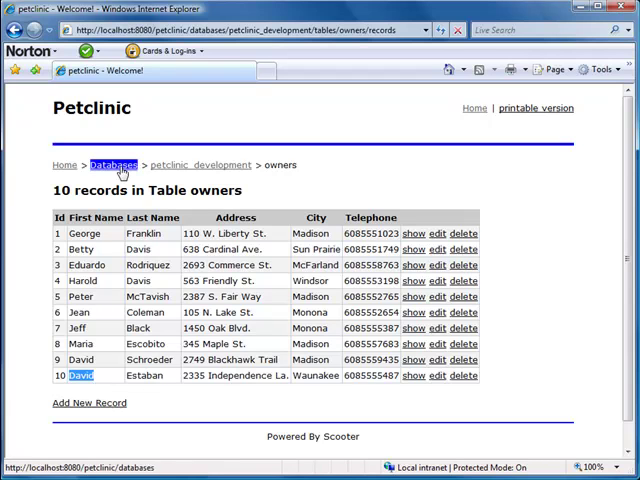
pyautogui.click(112, 165)
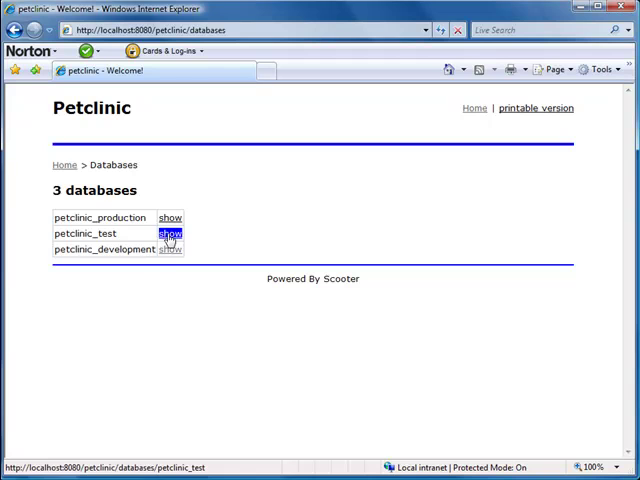
# In petclinic_test's owners table, edit record 10's first name to David and save
pyautogui.click(169, 233)
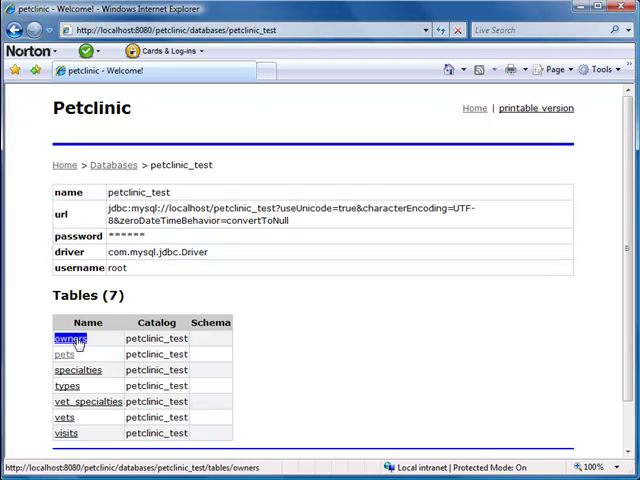
pyautogui.click(60, 339)
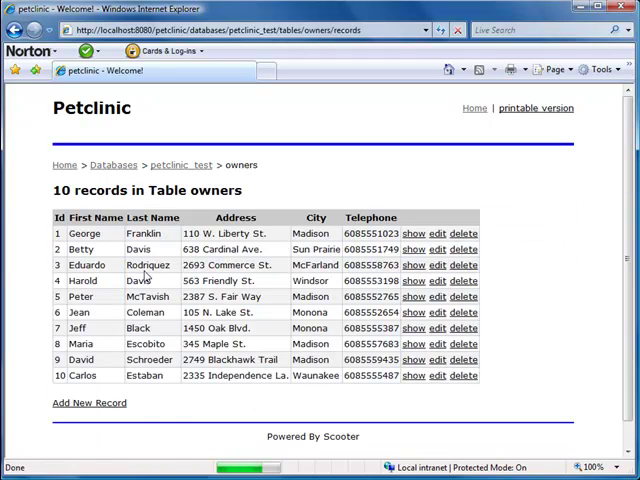
pyautogui.doubleClick(83, 375)
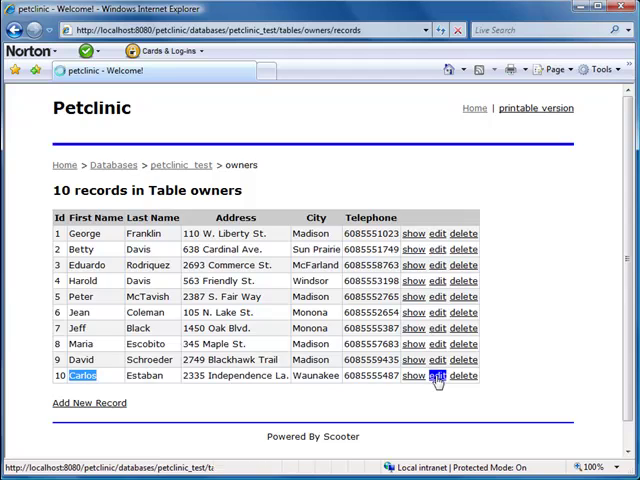
pyautogui.click(437, 375)
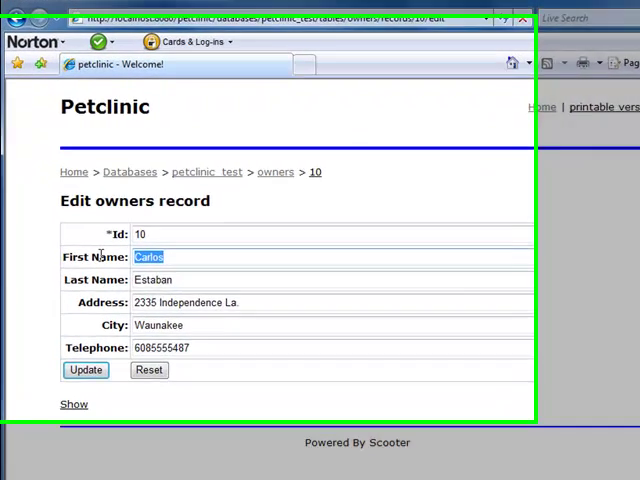
pyautogui.write('David')
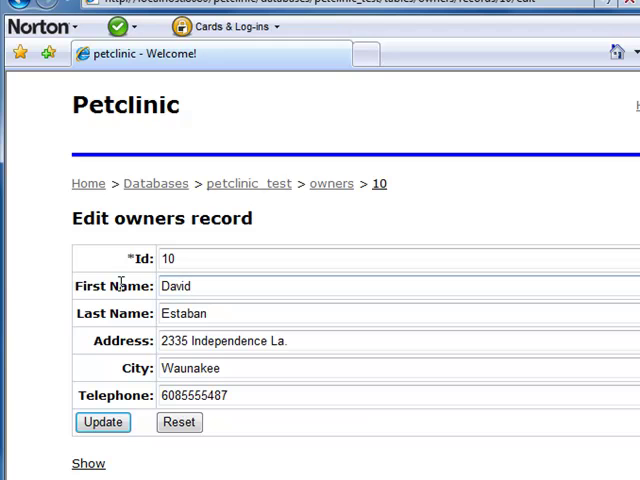
pyautogui.click(102, 422)
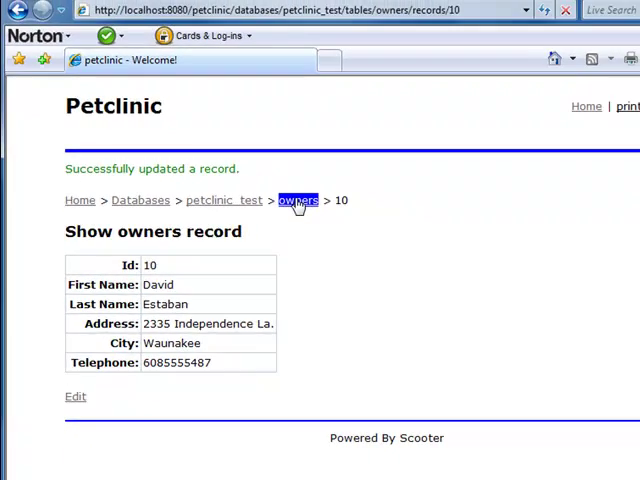
pyautogui.click(298, 200)
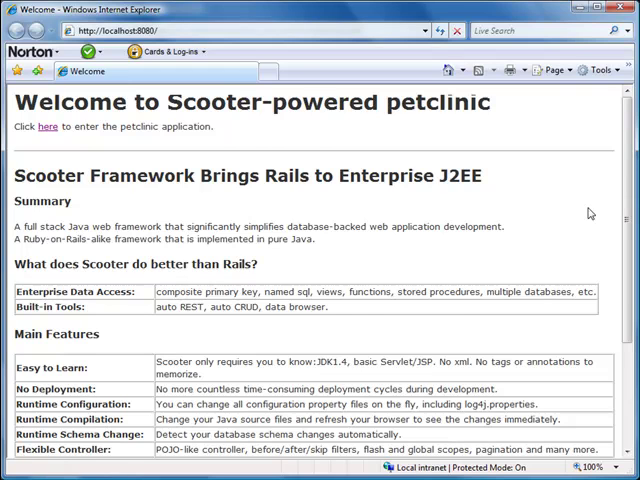
pyautogui.scroll(-3)
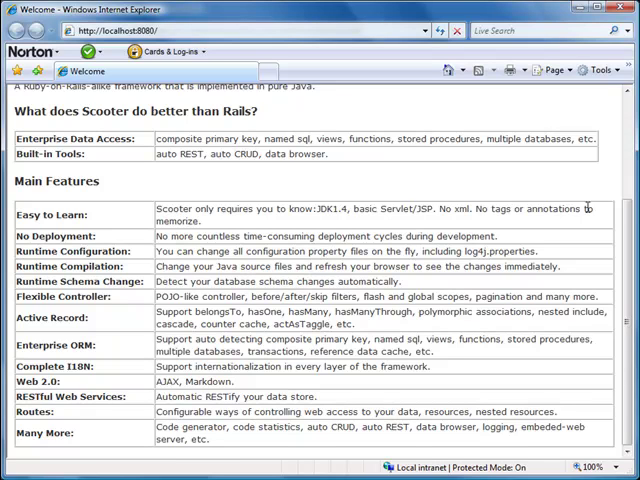
pyautogui.scroll(3)
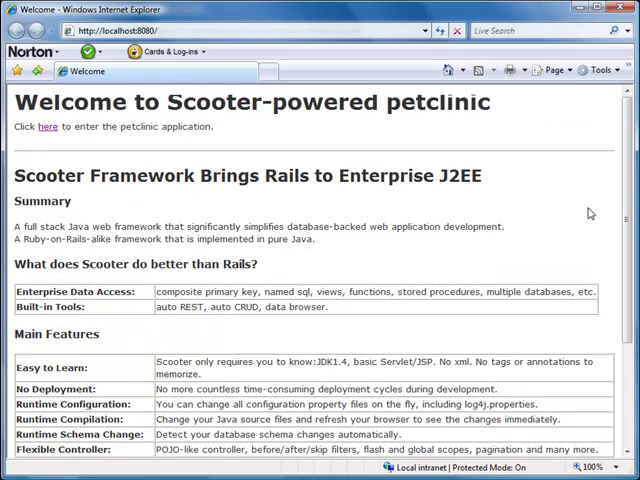
pyautogui.moveTo(612, 135)
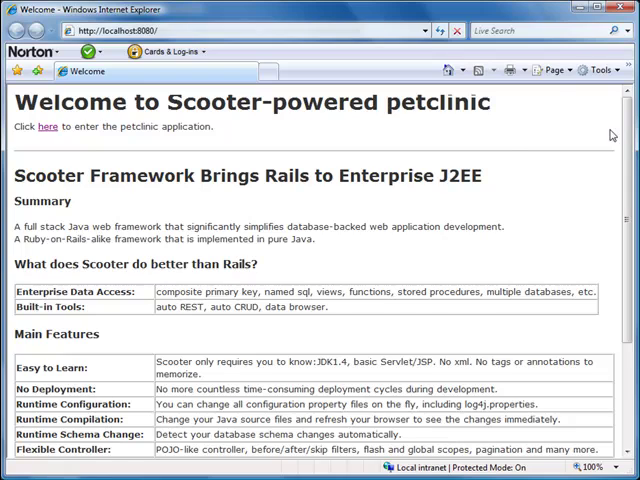